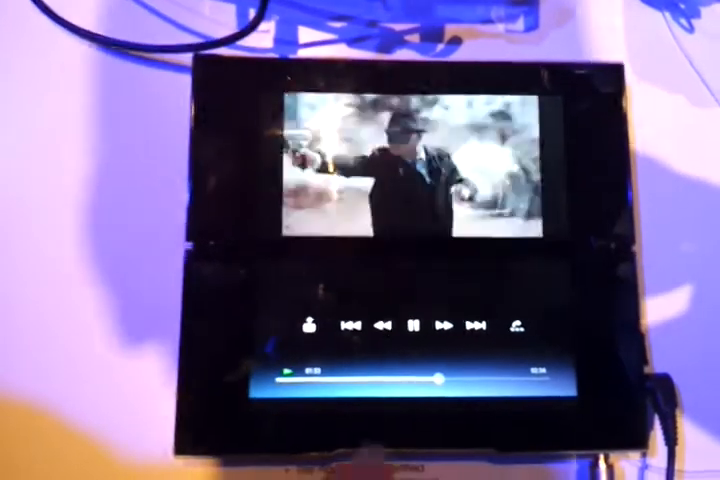
# - Pause the movie from the bottom-screen playback controls
pyautogui.click(412, 324)
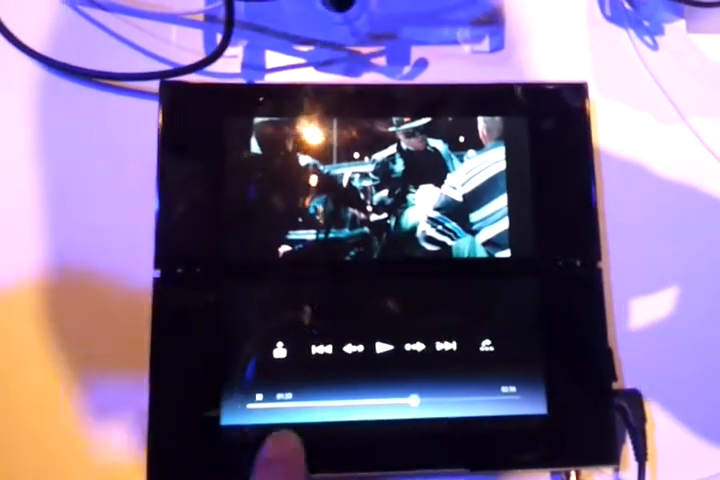